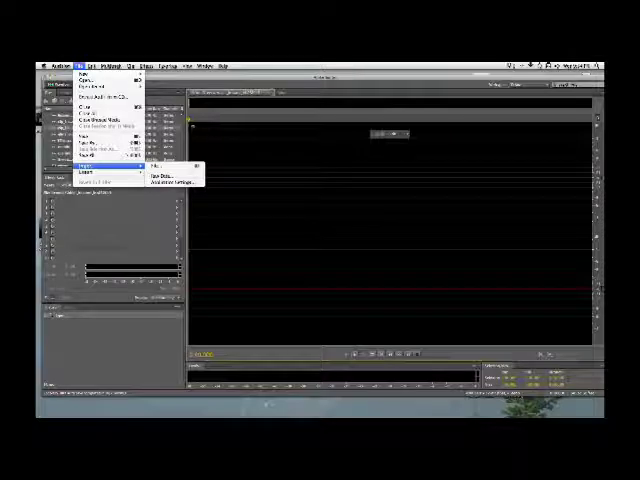
Import an audio file into the session's Files panel via File > Import > File.
{"action": "left_click", "coordinate": [156, 165]}
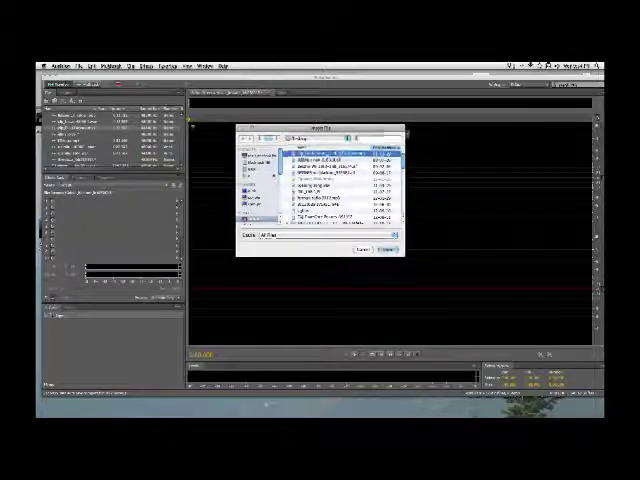
{"action": "left_click", "coordinate": [370, 249]}
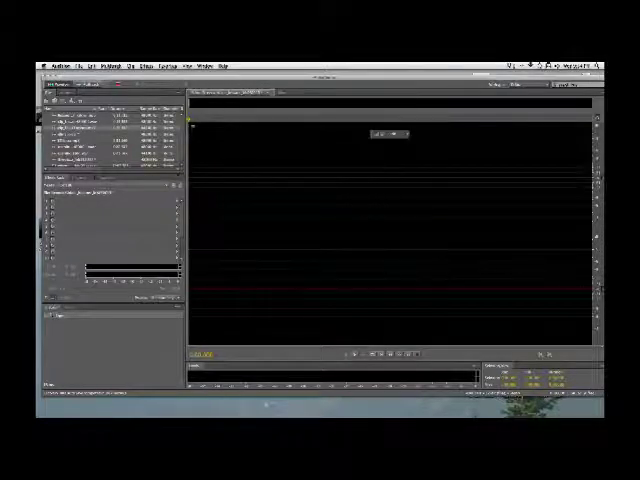
Import the remaining audio clips and place them in sequence across Tracks 1 and 2.
{"action": "left_click", "coordinate": [81, 58]}
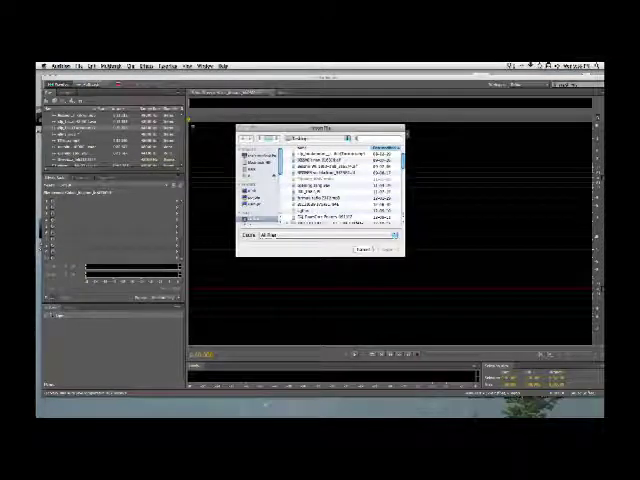
{"action": "left_click", "coordinate": [376, 244]}
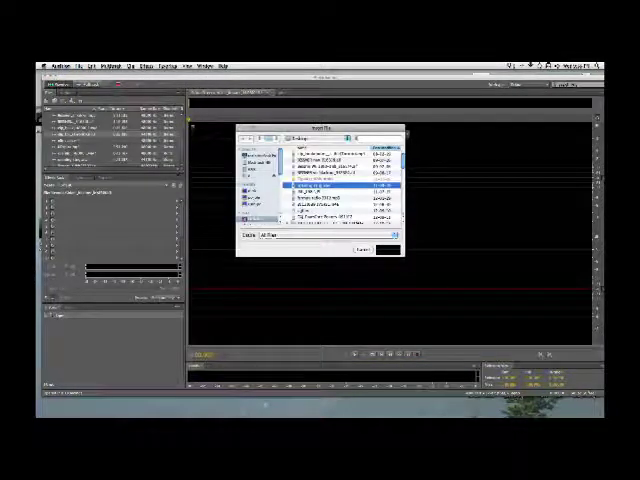
{"action": "left_click", "coordinate": [363, 248]}
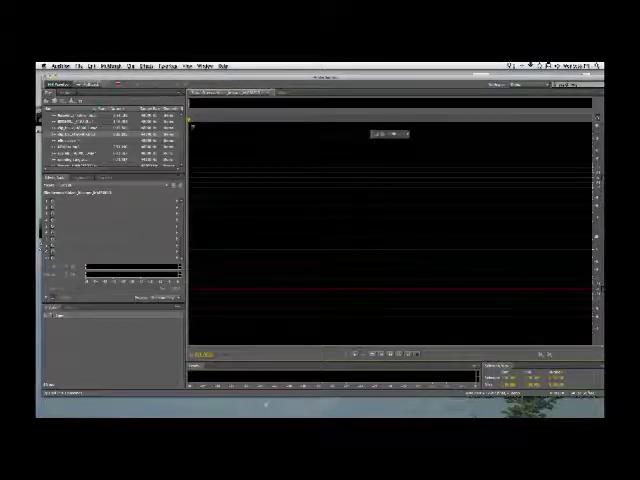
{"action": "left_click", "coordinate": [86, 66]}
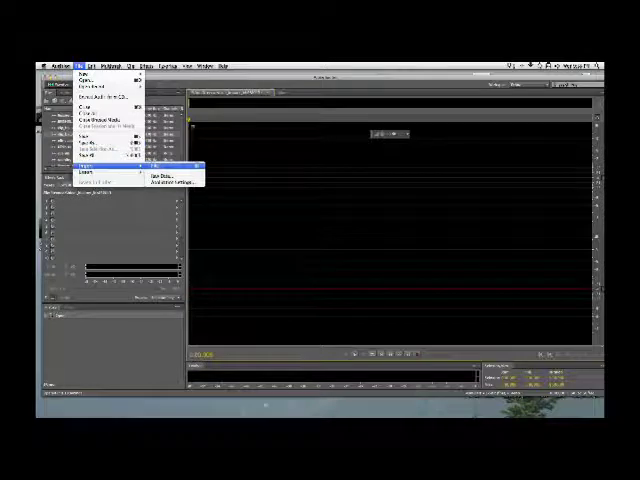
{"action": "left_click", "coordinate": [158, 171]}
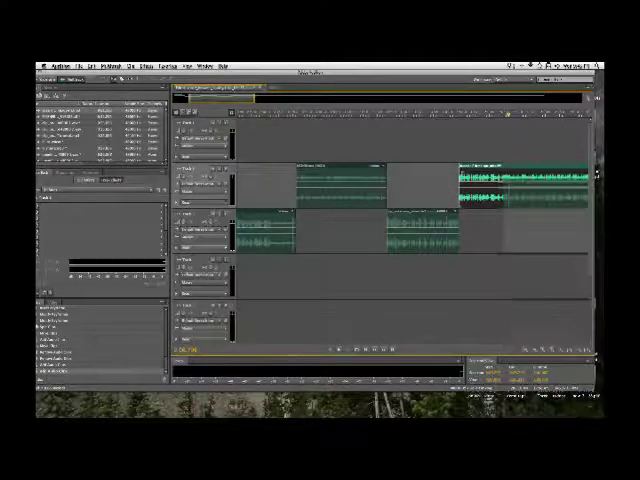
Right-click a clip on the tracks to open its context menu.
{"action": "right_click", "coordinate": [510, 175]}
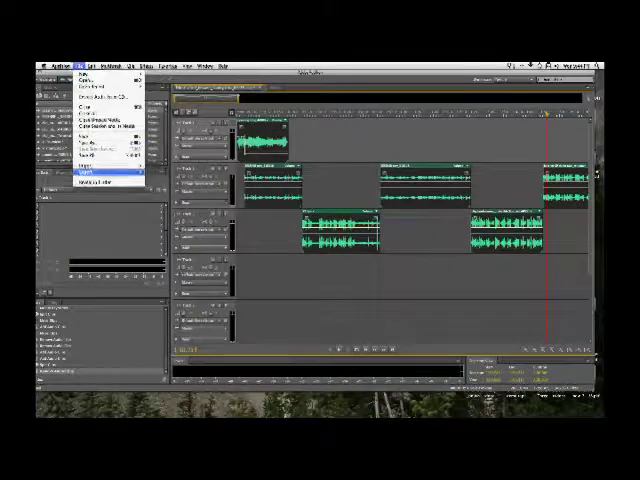
Export the entire session as a multitrack mixdown to one stereo file.
{"action": "left_click", "coordinate": [85, 176]}
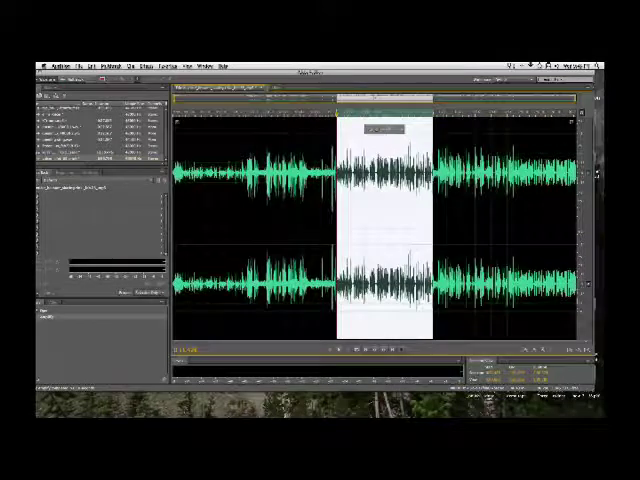
Bring up the File menu for the mixed-down stereo waveform.
{"action": "left_click", "coordinate": [82, 64]}
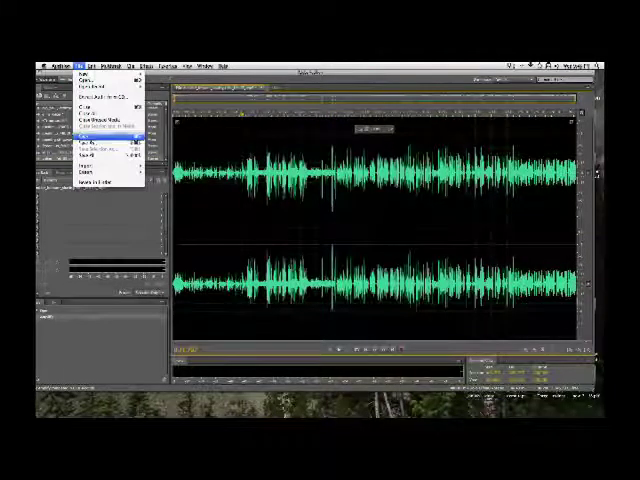